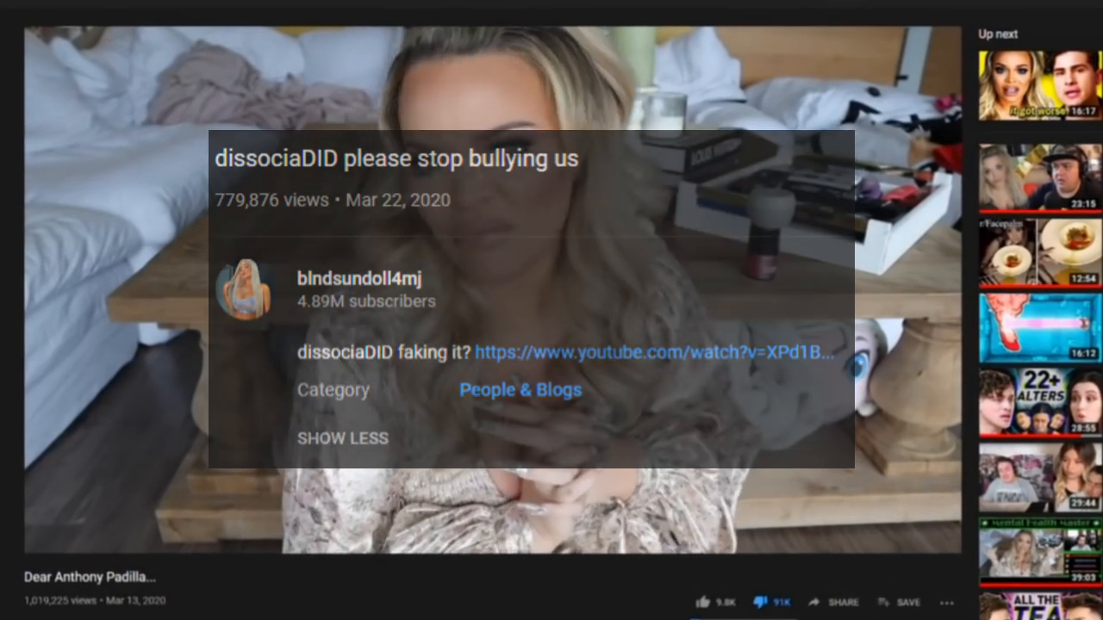
Step: Merge the colour layers down and blur the green body edge into the shell
{"action": "left_click", "coordinate": [342, 439]}
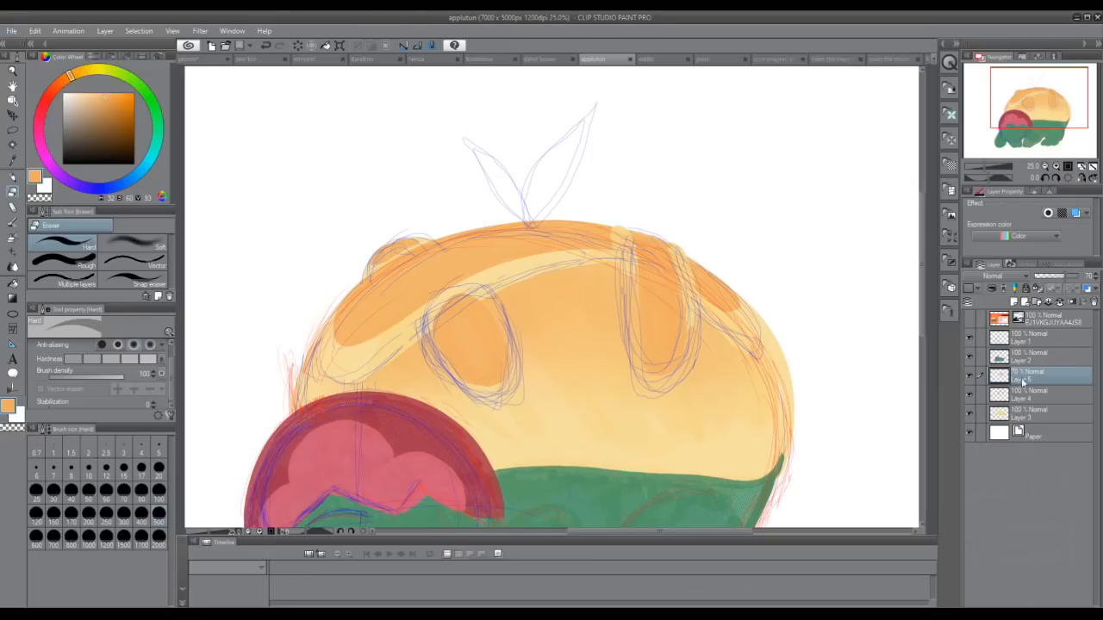
{"action": "left_click", "coordinate": [1034, 394]}
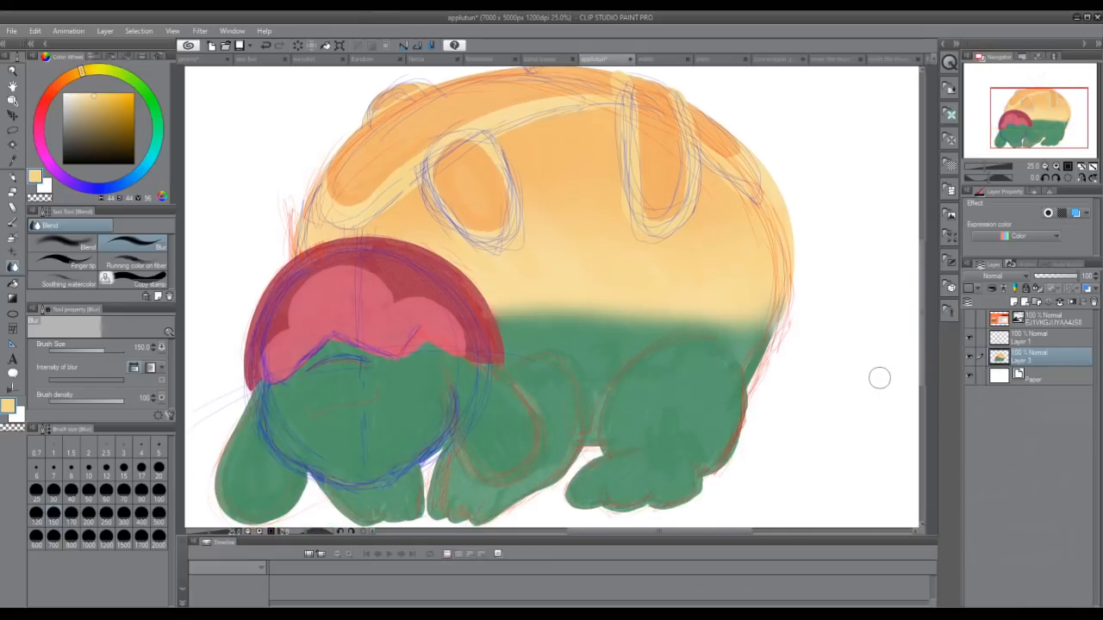
{"action": "left_click", "coordinate": [104, 134]}
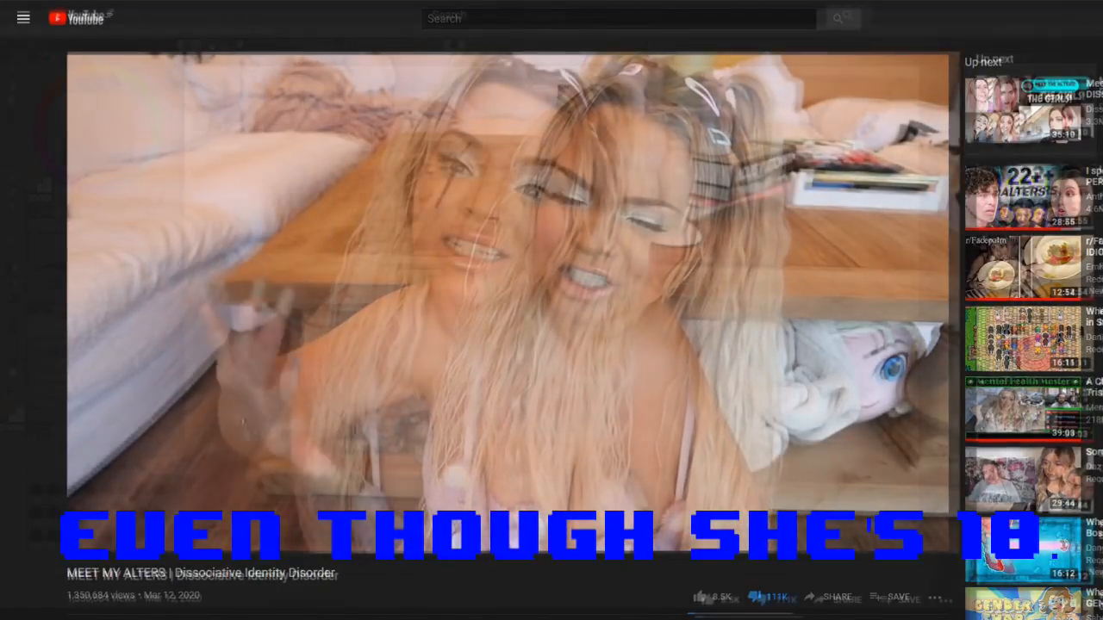
{"action": "key", "text": "alt+tab"}
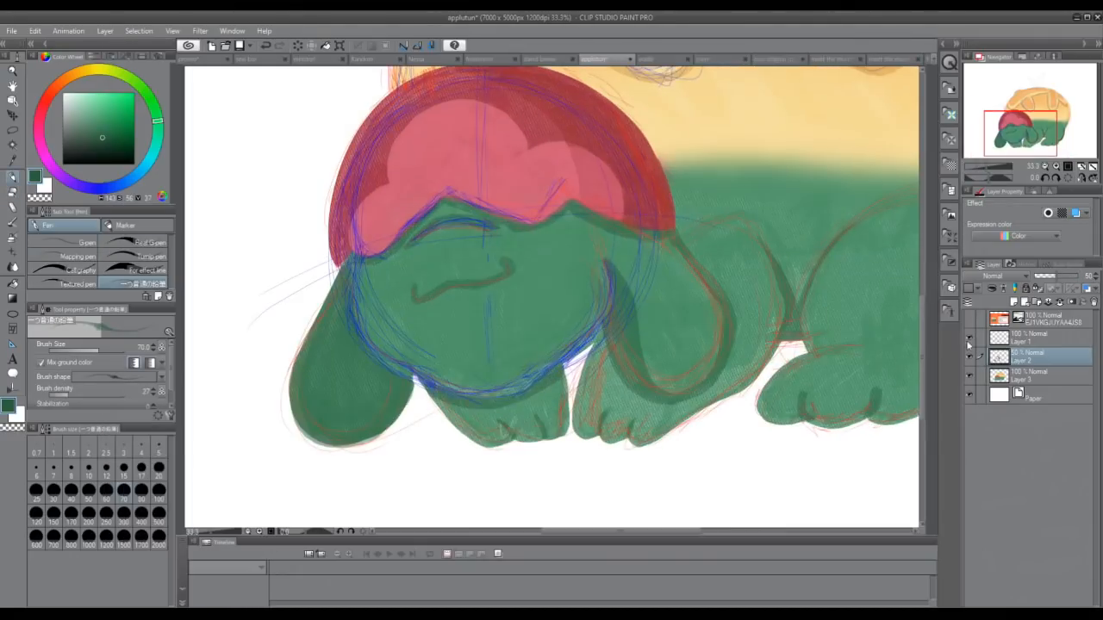
Step: Pick the G-pen to draw Appletun's closed eye and face lines in dark green
{"action": "left_click", "coordinate": [13, 194]}
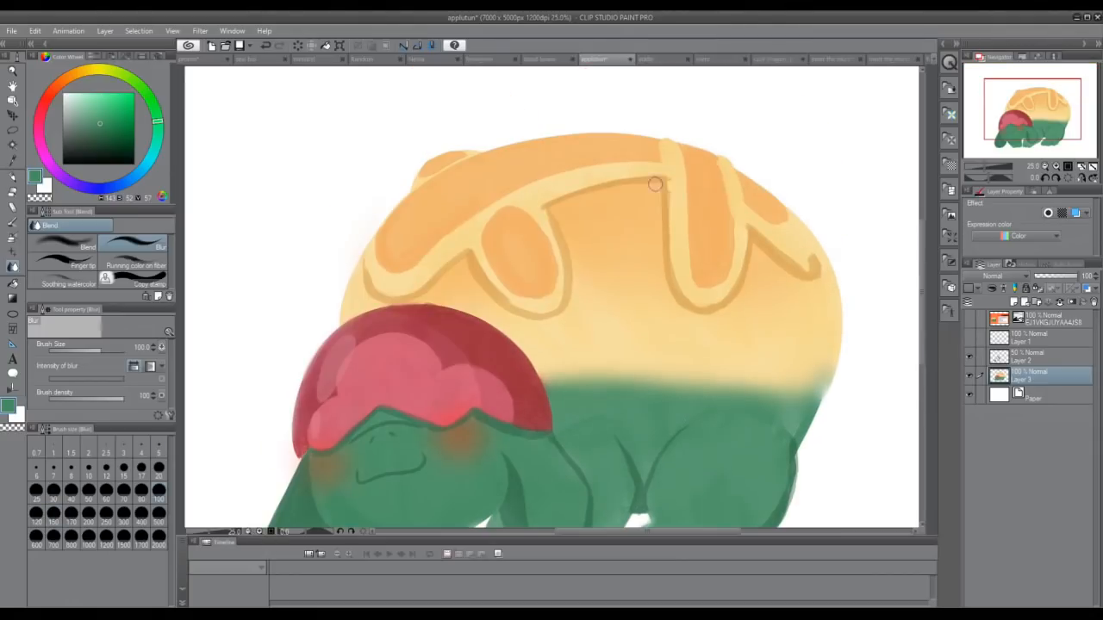
Step: Blur the colour transitions on the pie-crust shell, red crest and green body
{"action": "left_click", "coordinate": [1026, 352]}
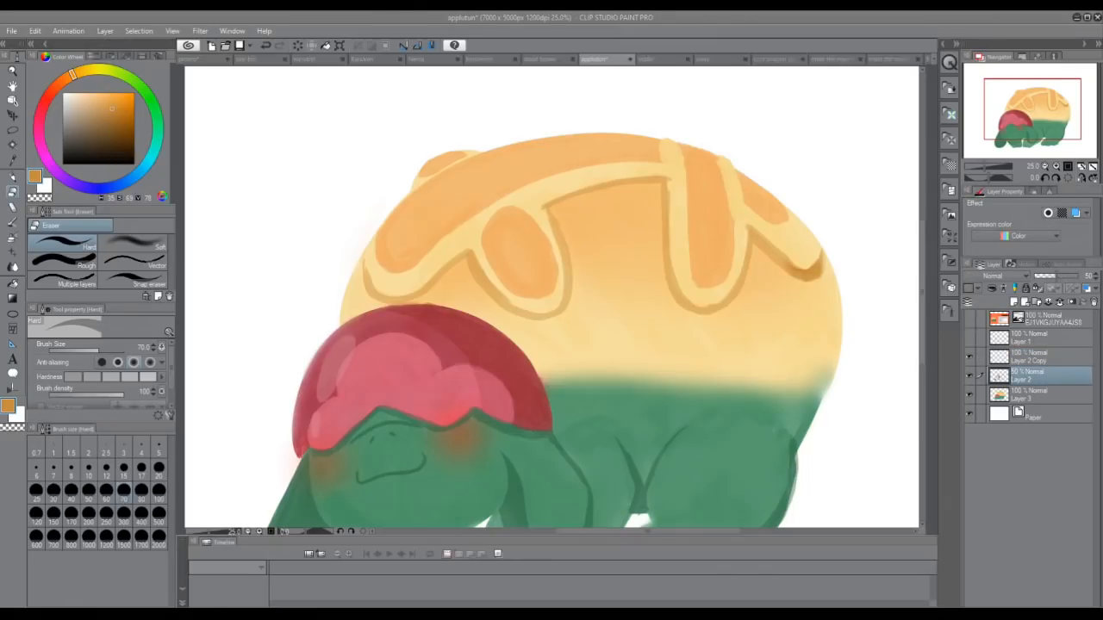
{"action": "left_click", "coordinate": [1030, 336]}
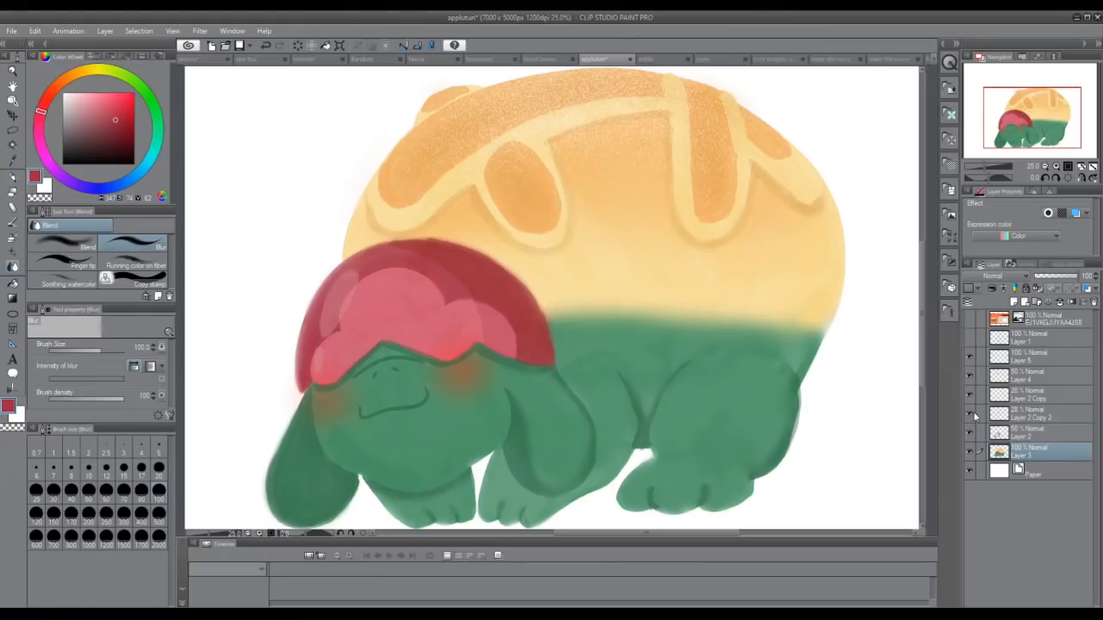
{"action": "left_click", "coordinate": [1034, 436]}
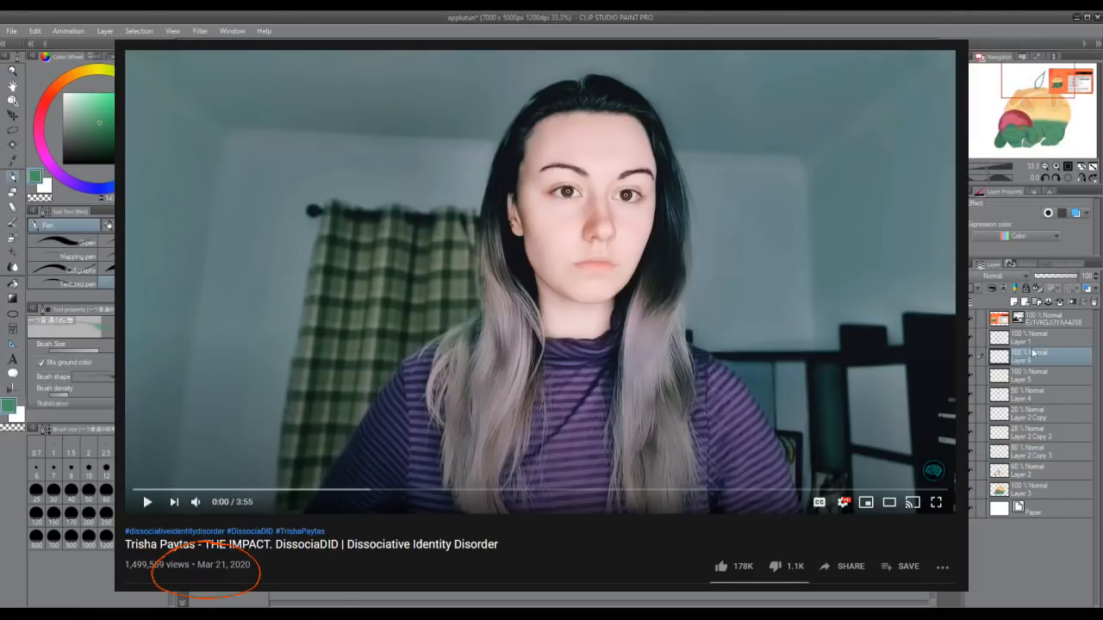
{"action": "left_click", "coordinate": [1025, 491]}
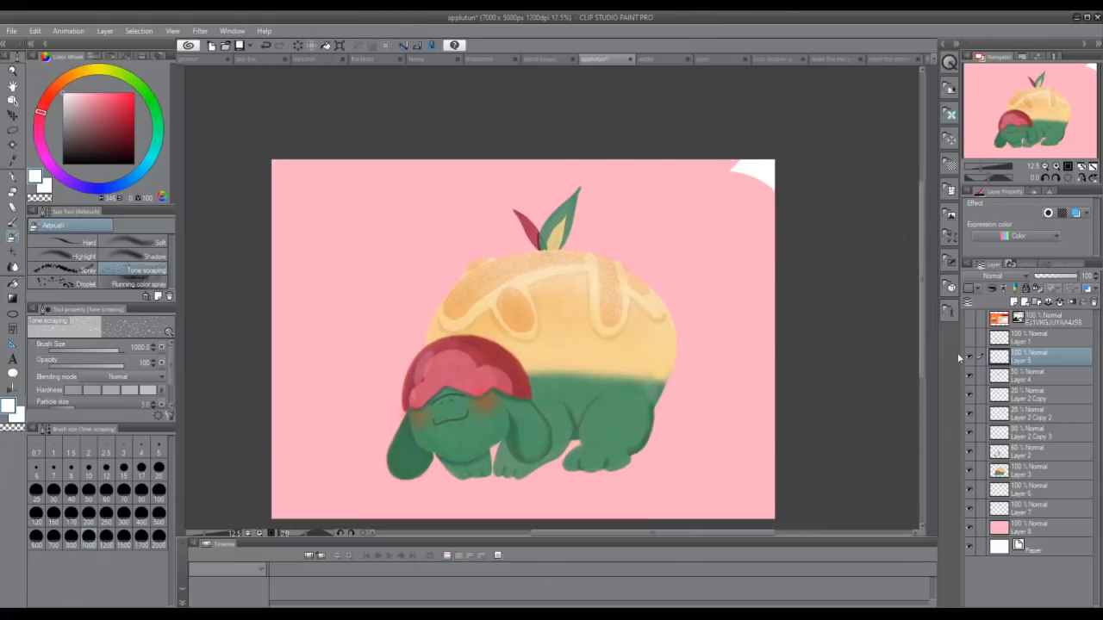
Step: Fill a new bottom layer with pink and paint a green-red leaf stem atop the shell
{"action": "left_click", "coordinate": [1035, 453]}
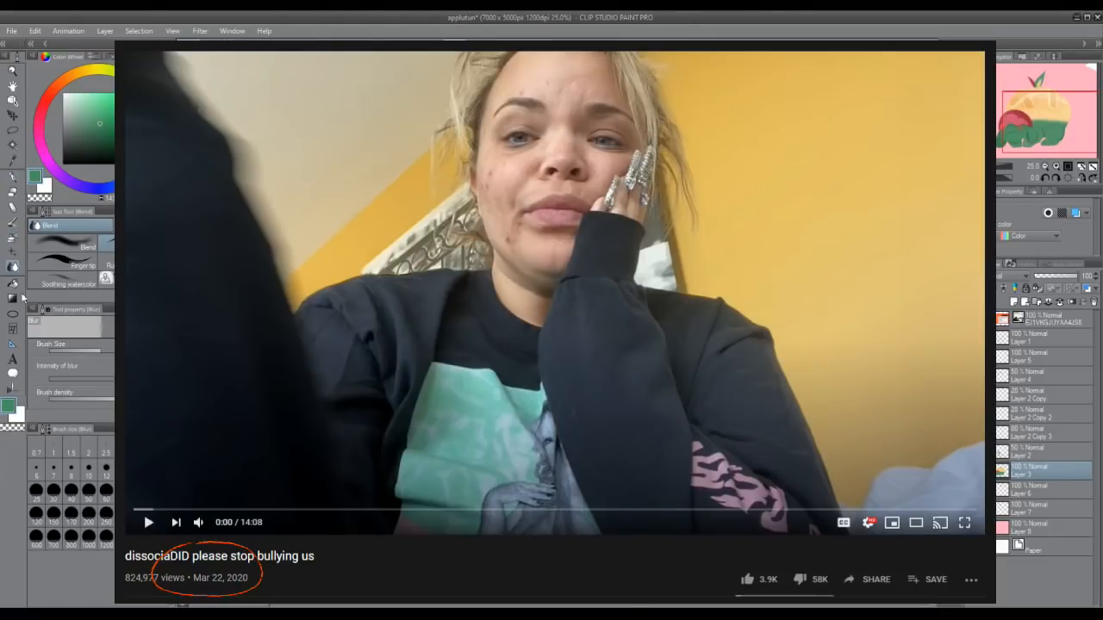
Step: Choose the Blend tool's Blur to soften the red crest and rosy cheek blush
{"action": "left_click", "coordinate": [12, 177]}
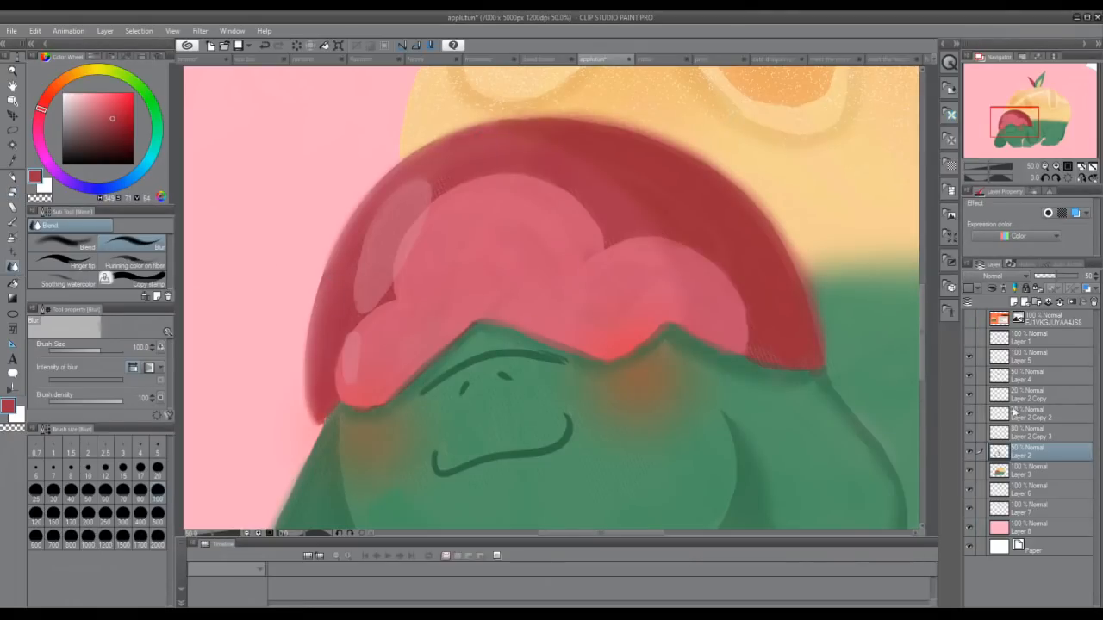
Step: Blur the crest colours, then clean body and leg edges with the Hard eraser on Layer 3
{"action": "left_click", "coordinate": [1026, 474]}
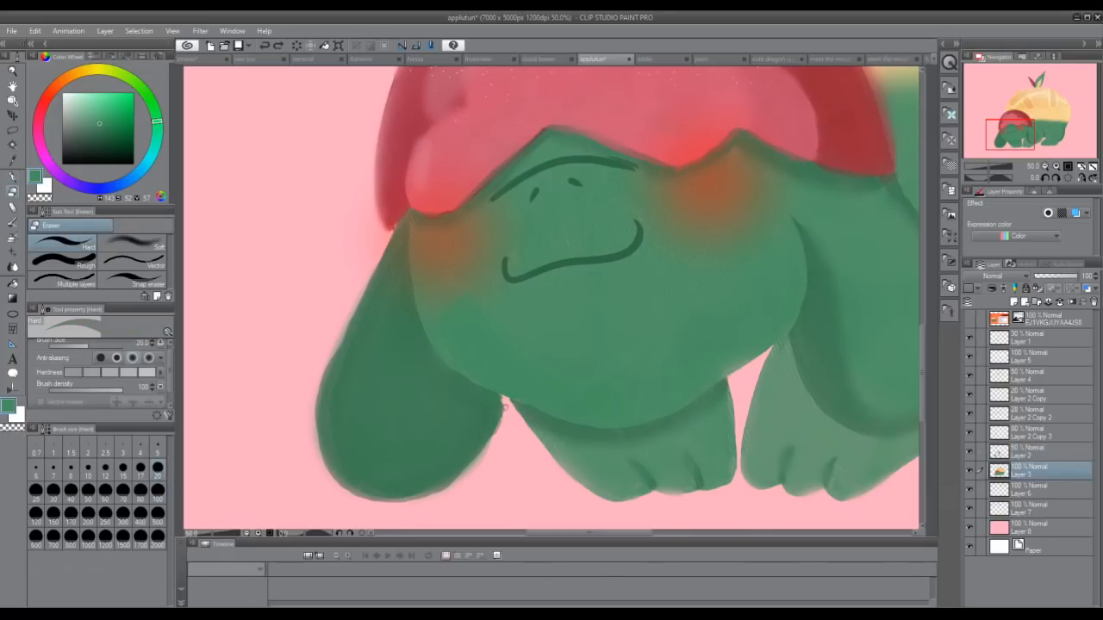
{"action": "left_click", "coordinate": [13, 176]}
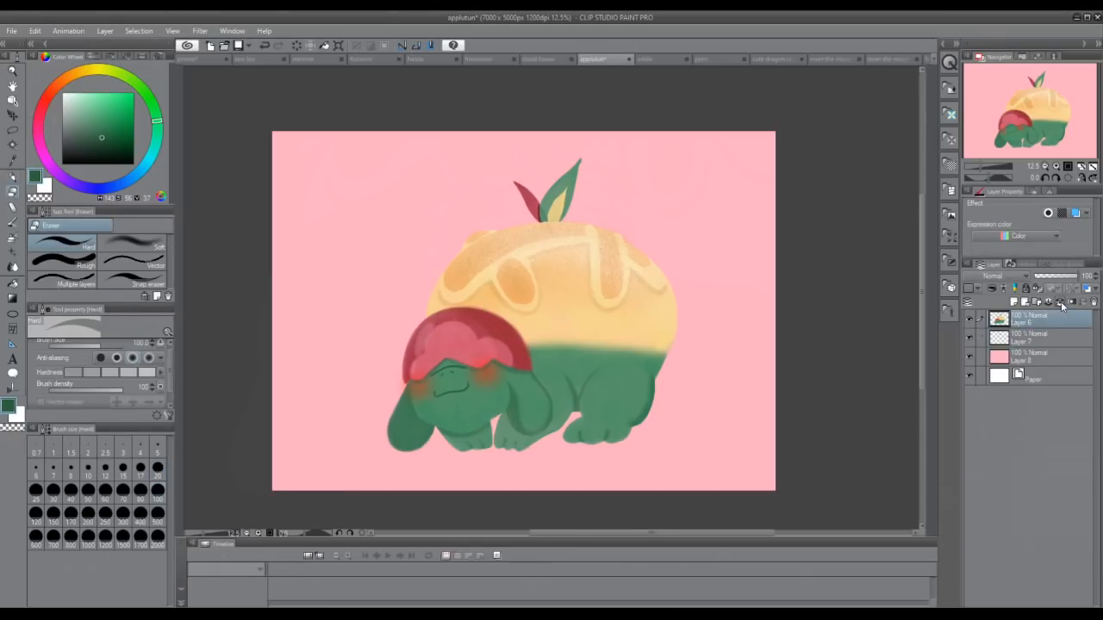
Step: Merge the character layer into the layer below and choose a new painting colour
{"action": "left_click", "coordinate": [1060, 303]}
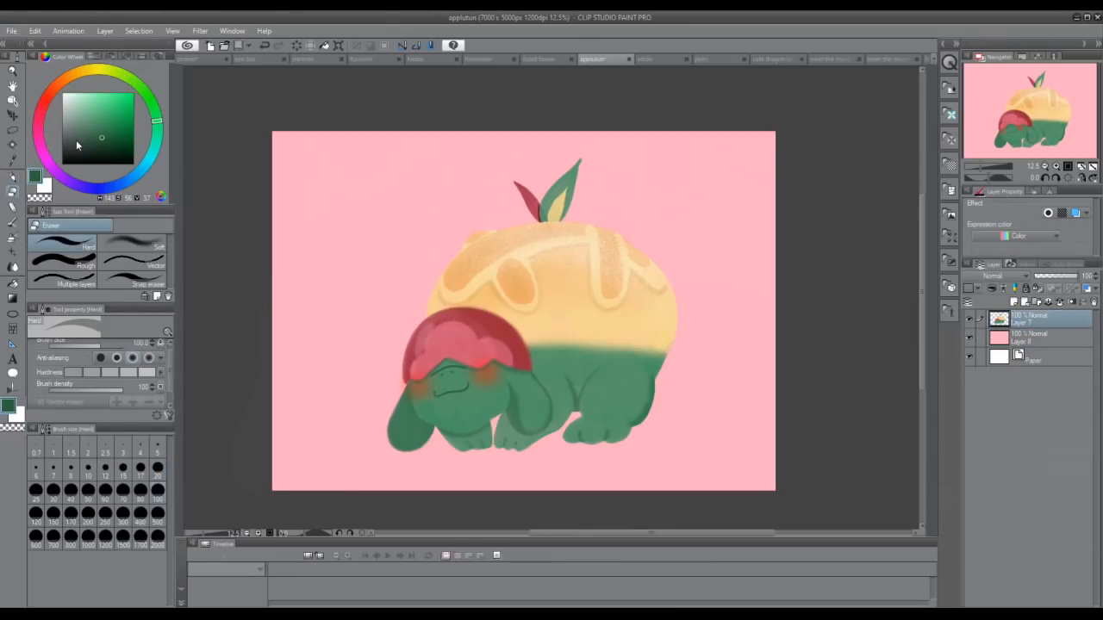
{"action": "left_click", "coordinate": [1034, 317]}
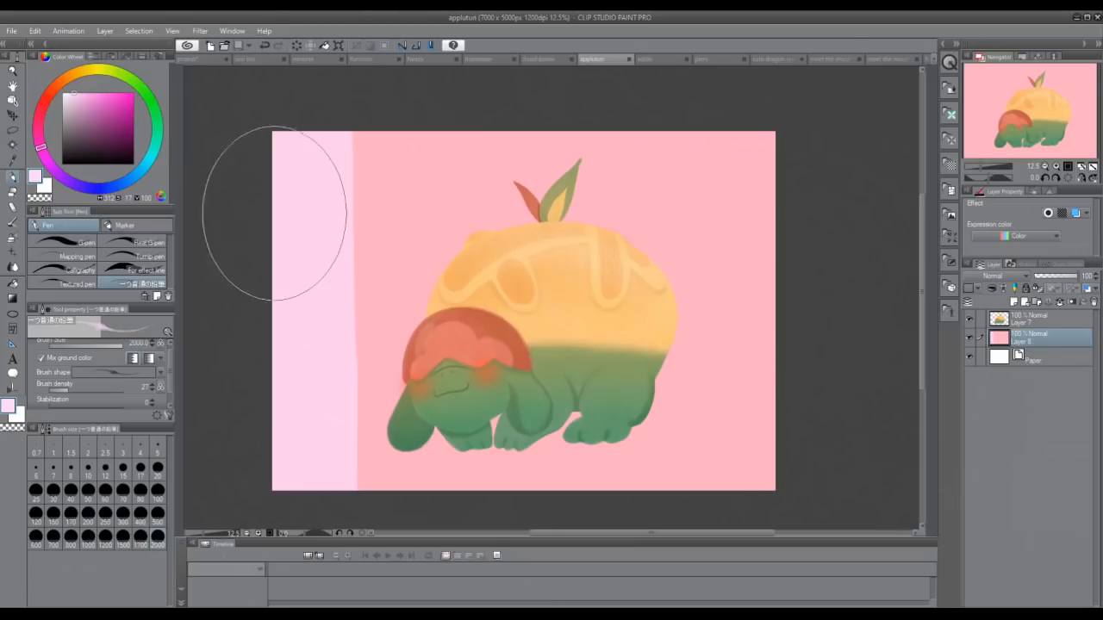
{"action": "mouse_move", "coordinate": [367, 276]}
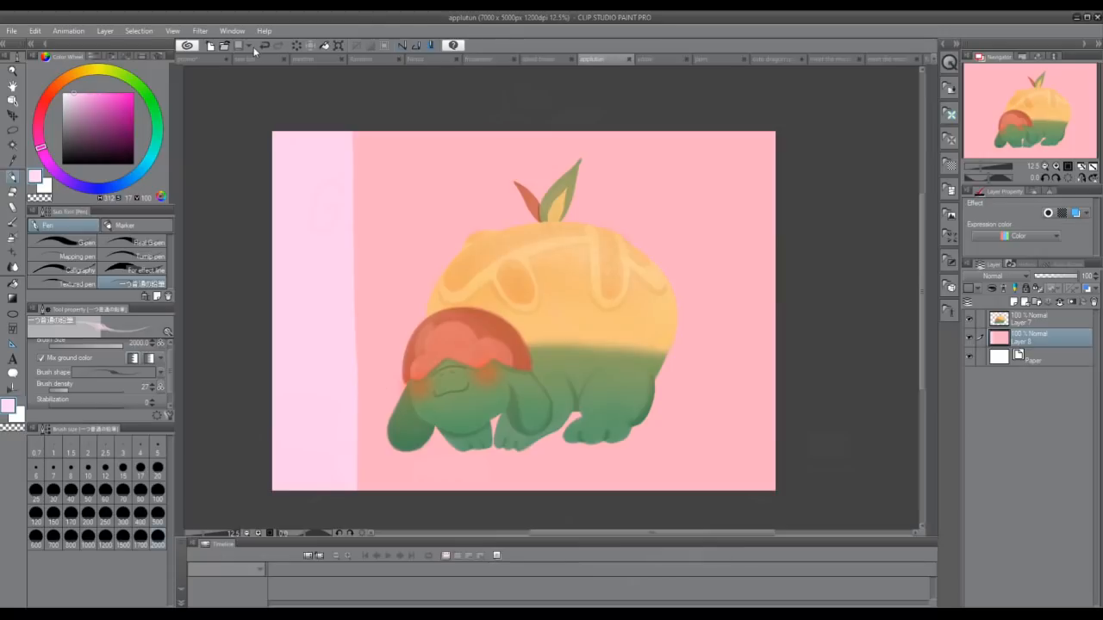
{"action": "mouse_move", "coordinate": [663, 242]}
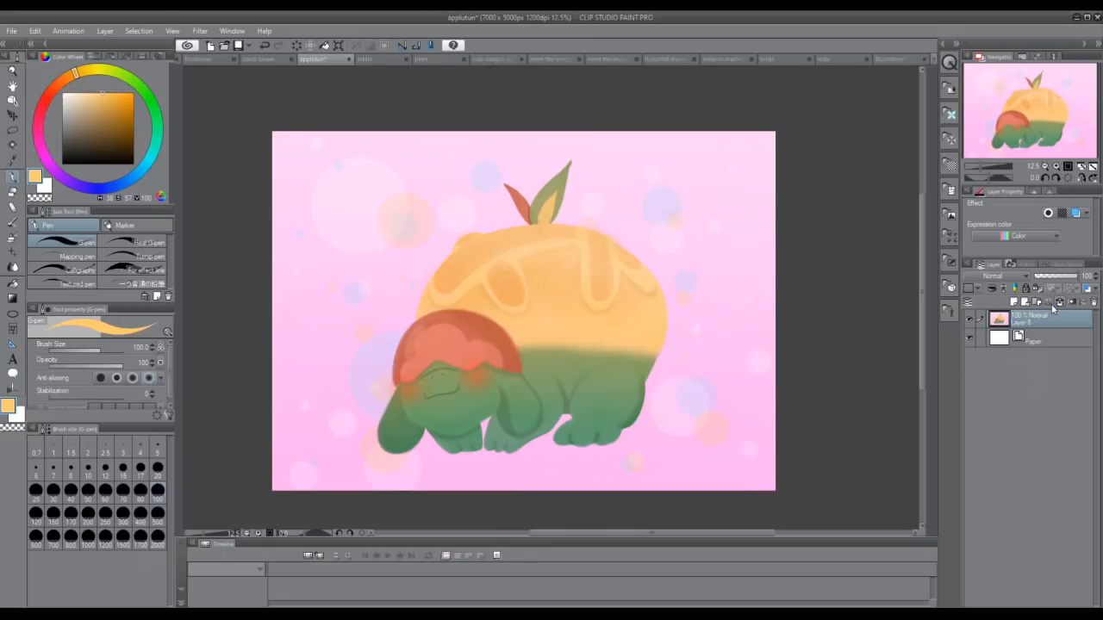
Step: Draw a rectangle selection around the whole Appletun character
{"action": "left_click_drag", "start_coordinate": [342, 154], "coordinate": [729, 476]}
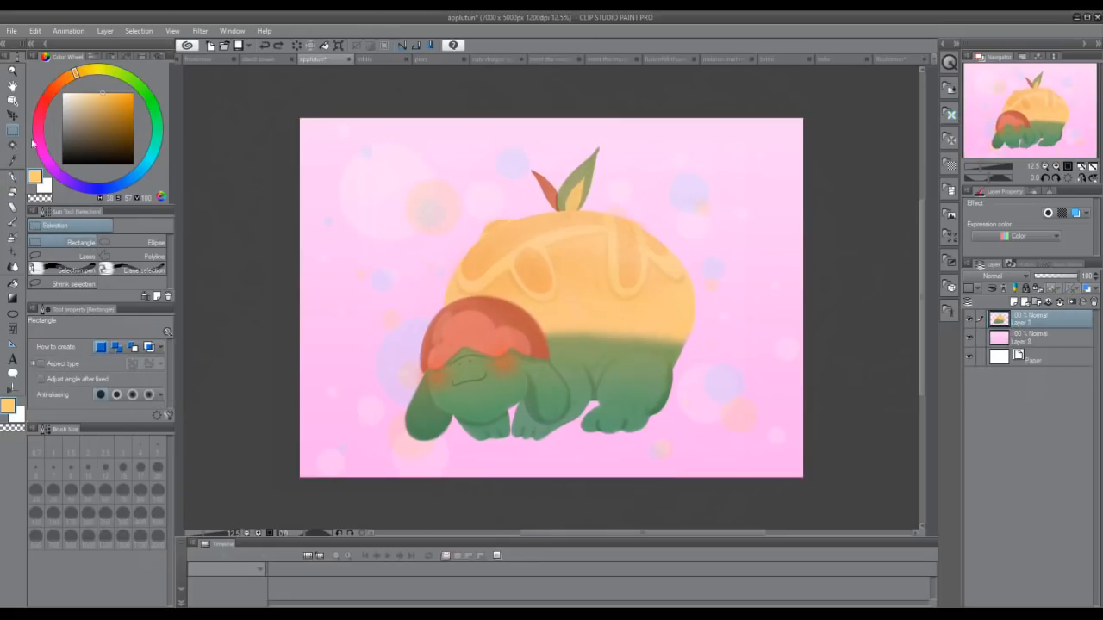
{"action": "left_click_drag", "start_coordinate": [362, 136], "coordinate": [772, 454]}
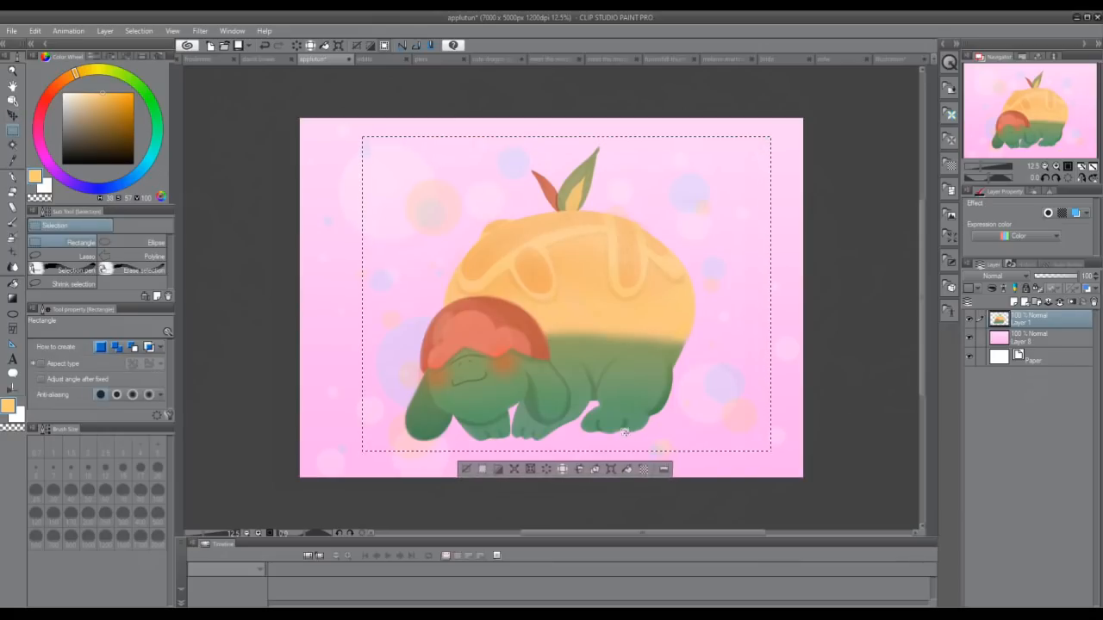